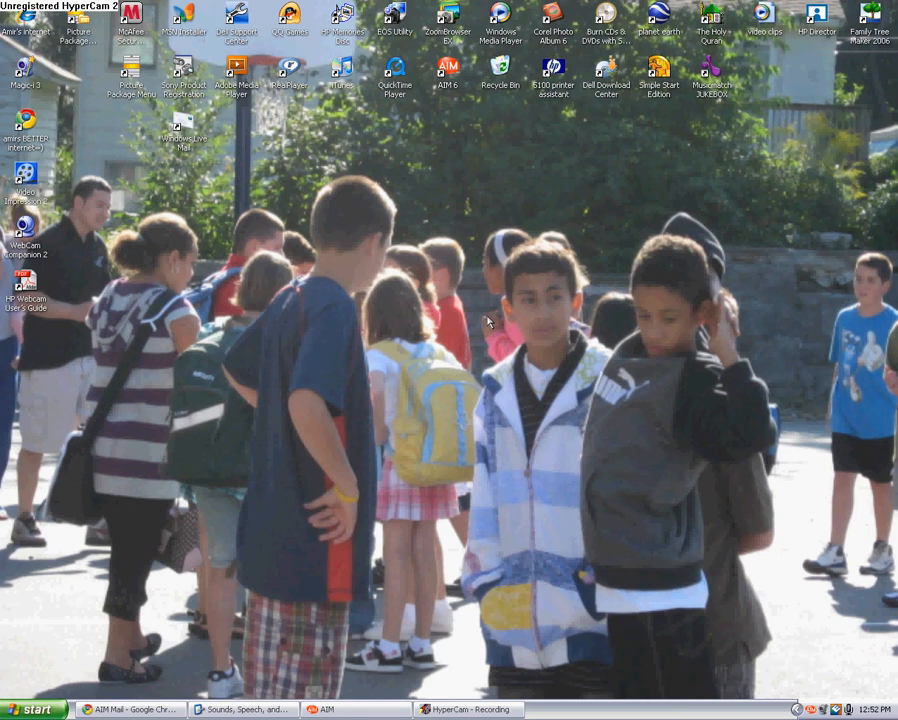
mouse_move(362, 540)
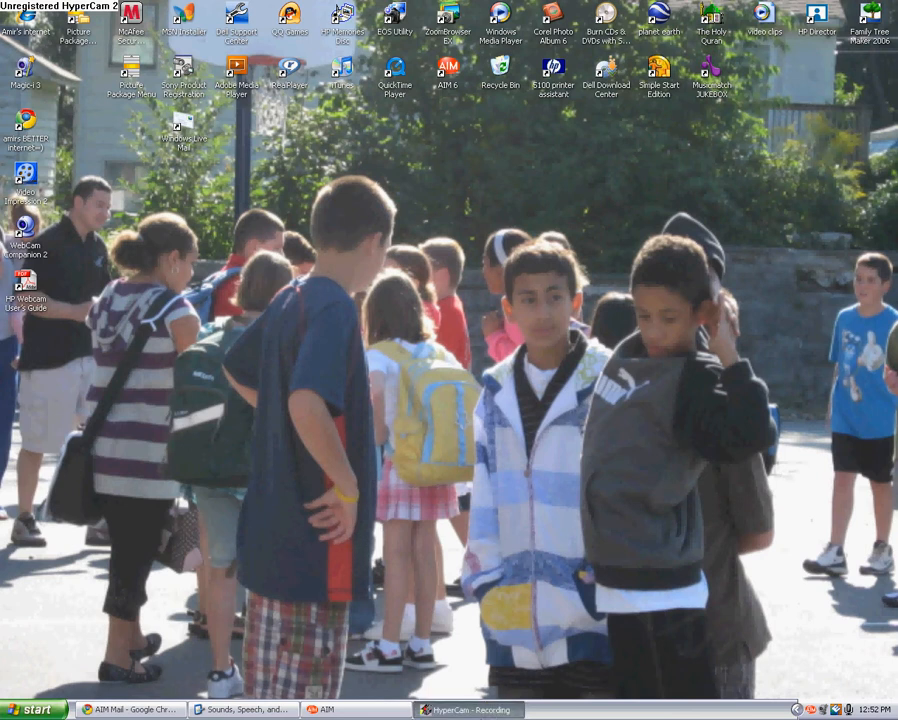
Open Control Panel's Sounds, Speech, and Audio Devices category and its Sounds and Audio Devices properties
left_click(30, 708)
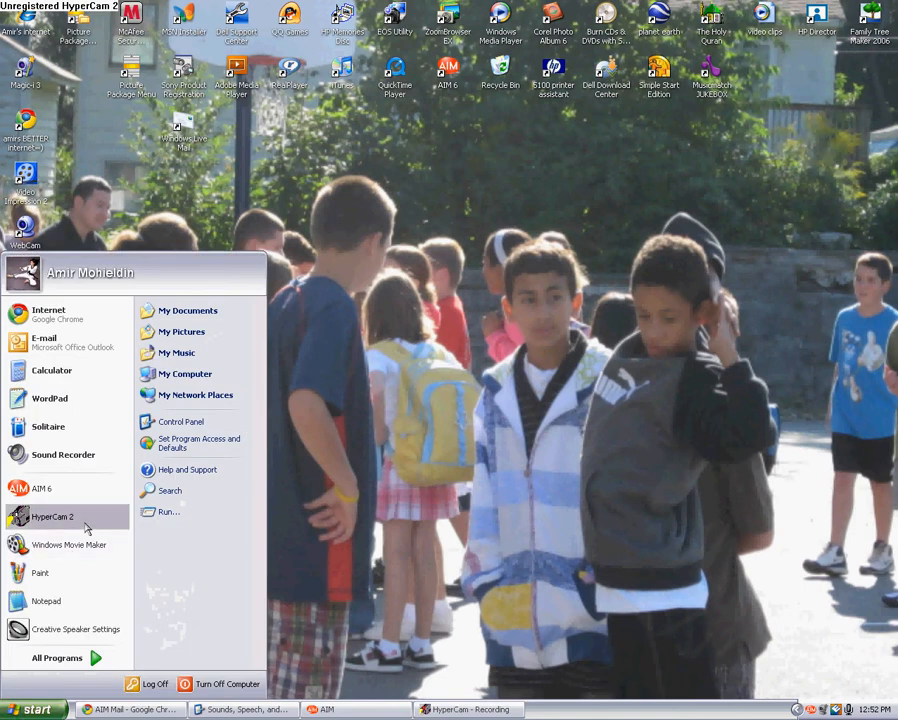
mouse_move(230, 597)
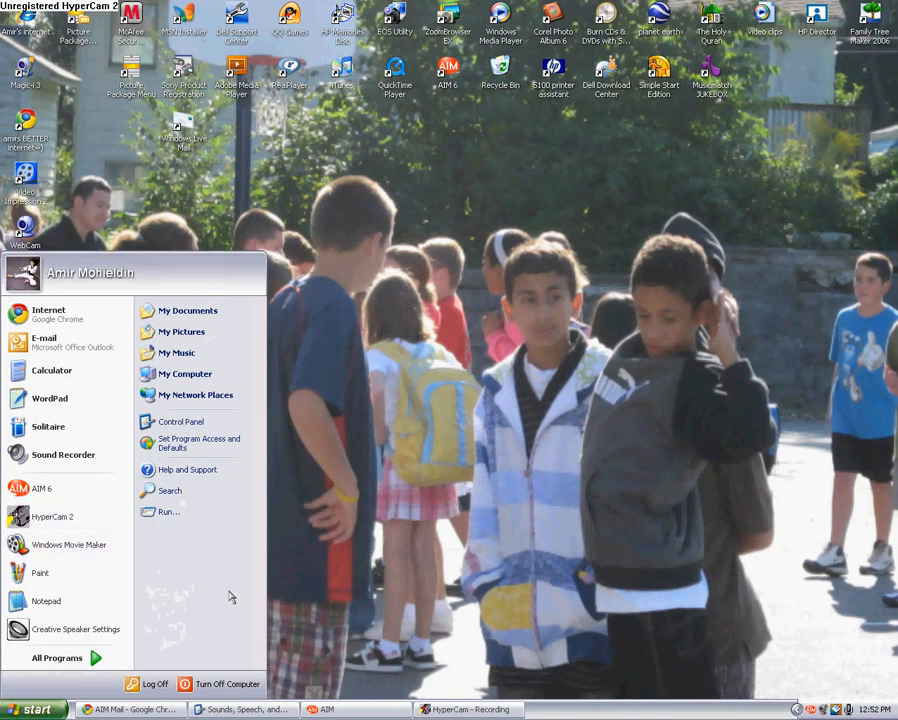
left_click(330, 550)
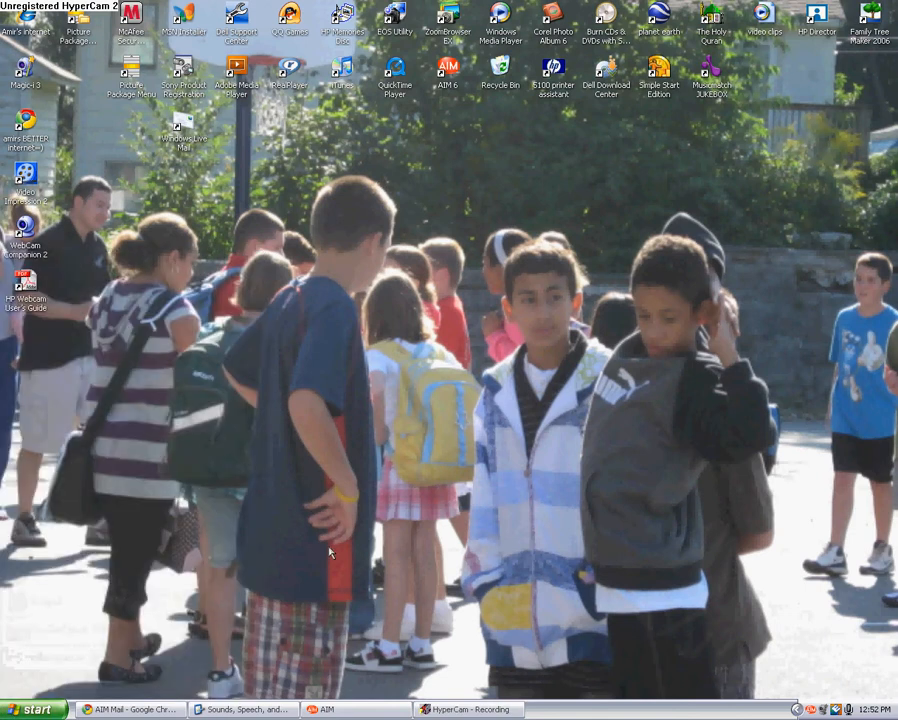
mouse_move(393, 570)
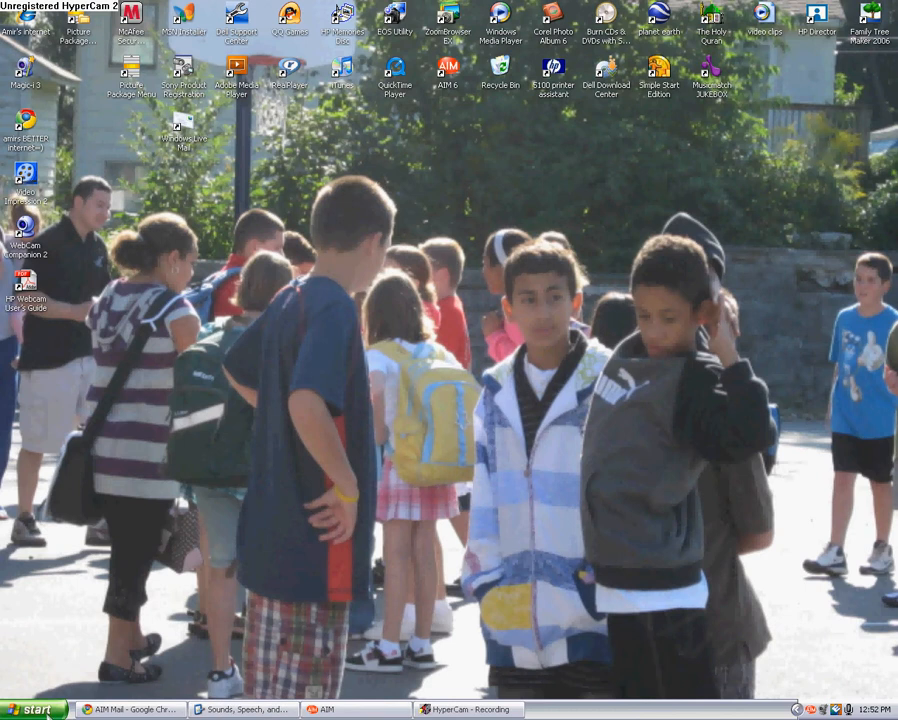
left_click(30, 709)
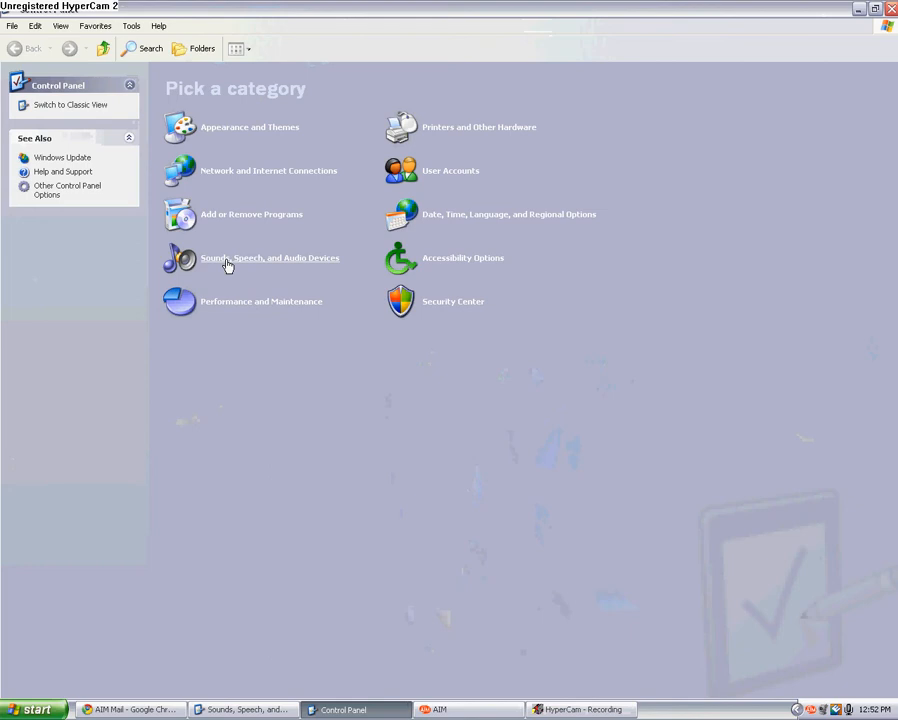
mouse_move(268, 268)
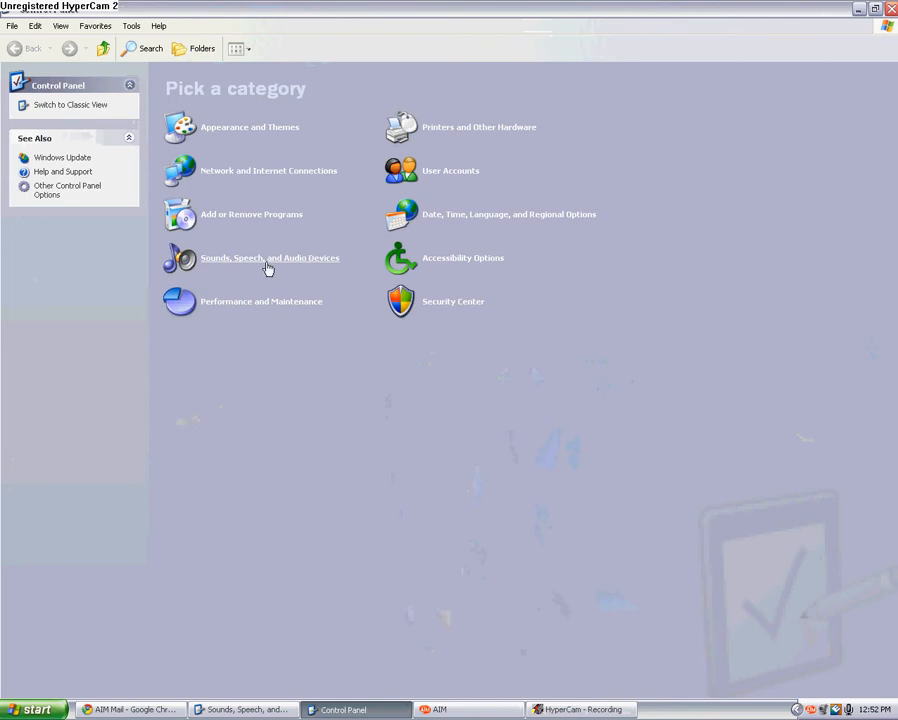
left_click(269, 258)
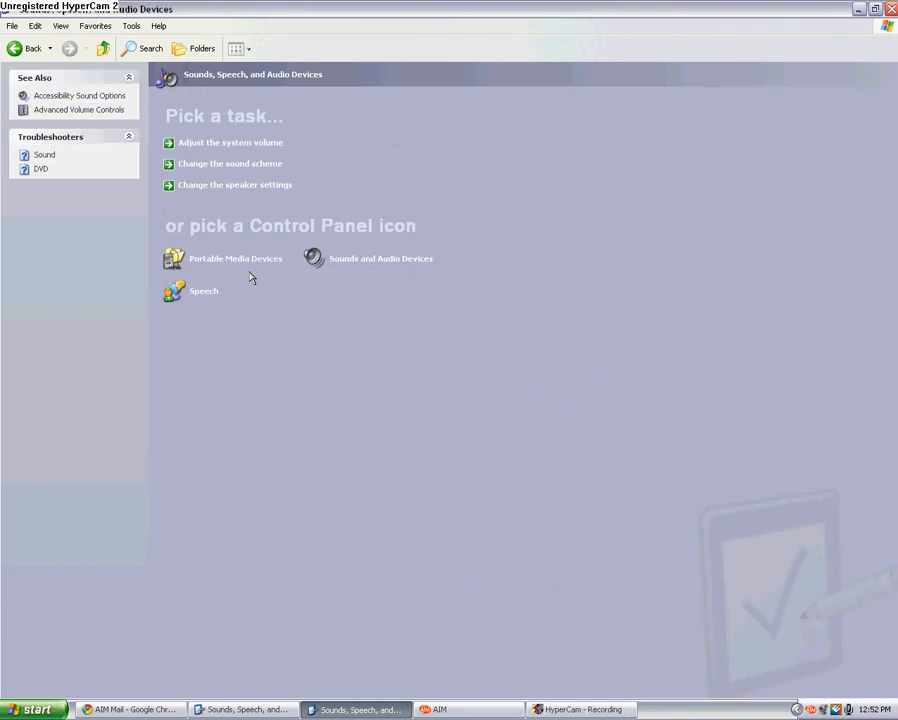
mouse_move(375, 263)
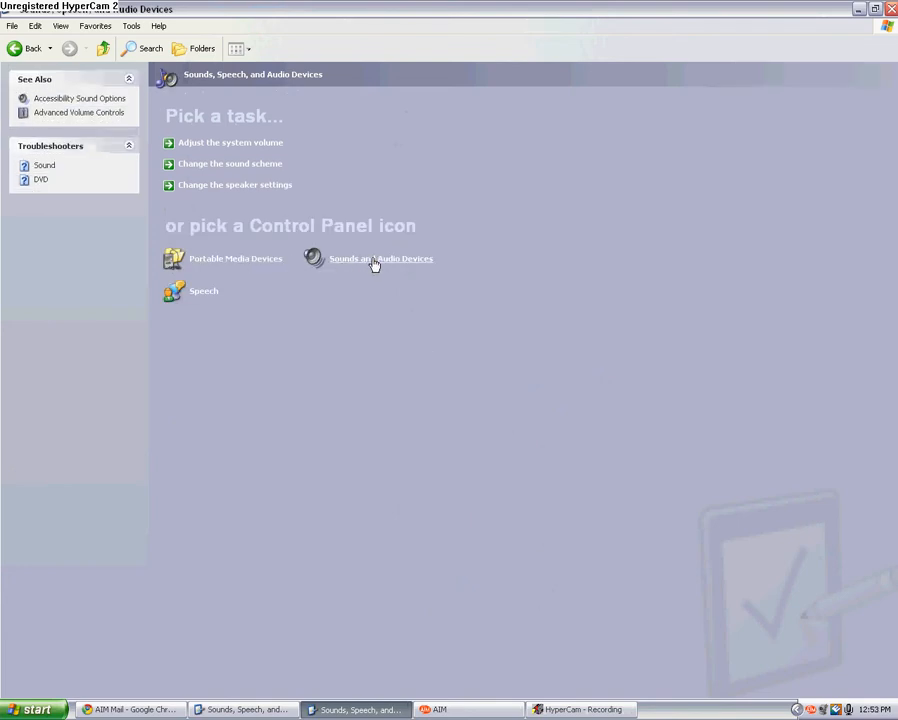
double_click(380, 258)
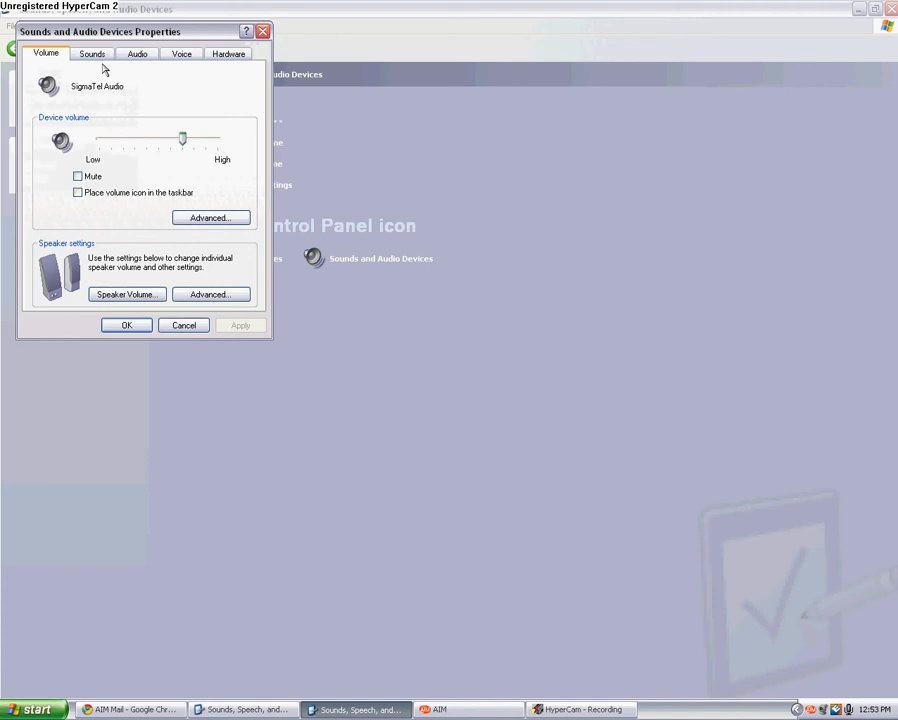
Set HP Prem AF Webcam KQ245AA as default sound recording device, apply, and minimize Control Panel
left_click(137, 53)
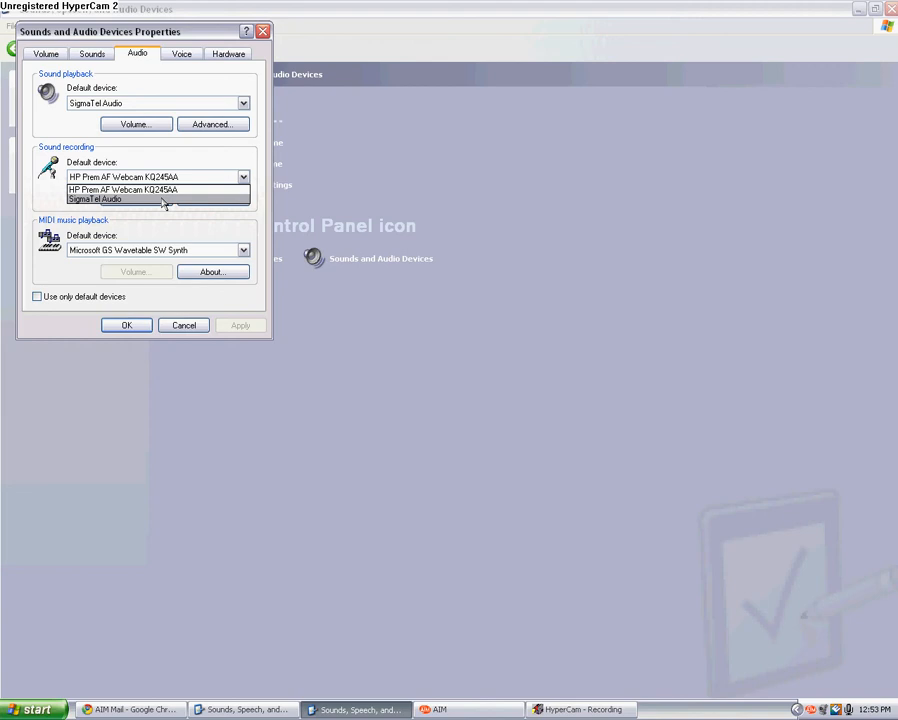
mouse_move(157, 191)
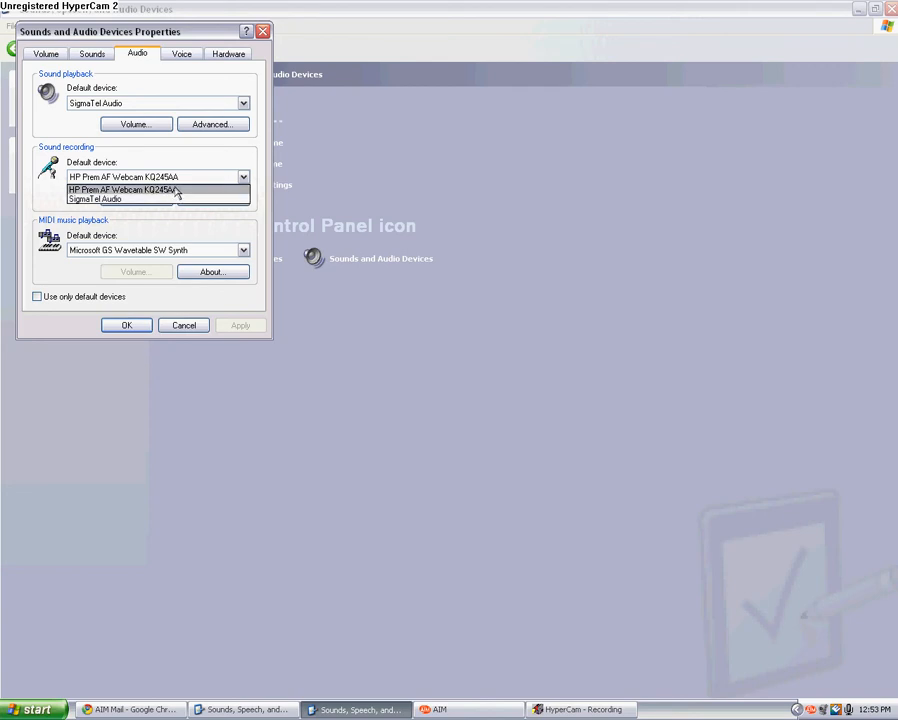
left_click(130, 177)
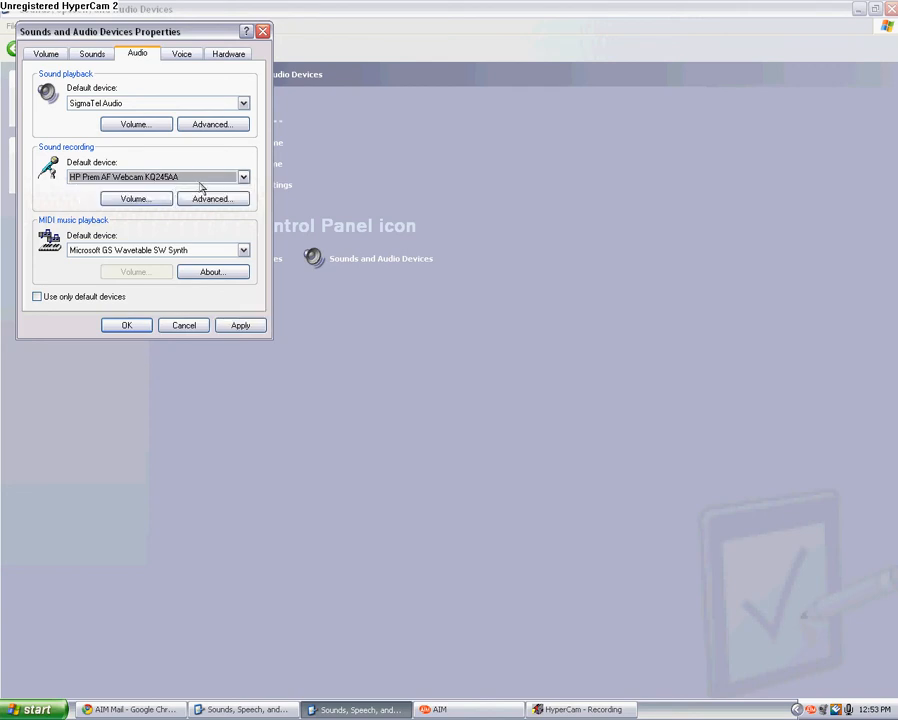
mouse_move(200, 162)
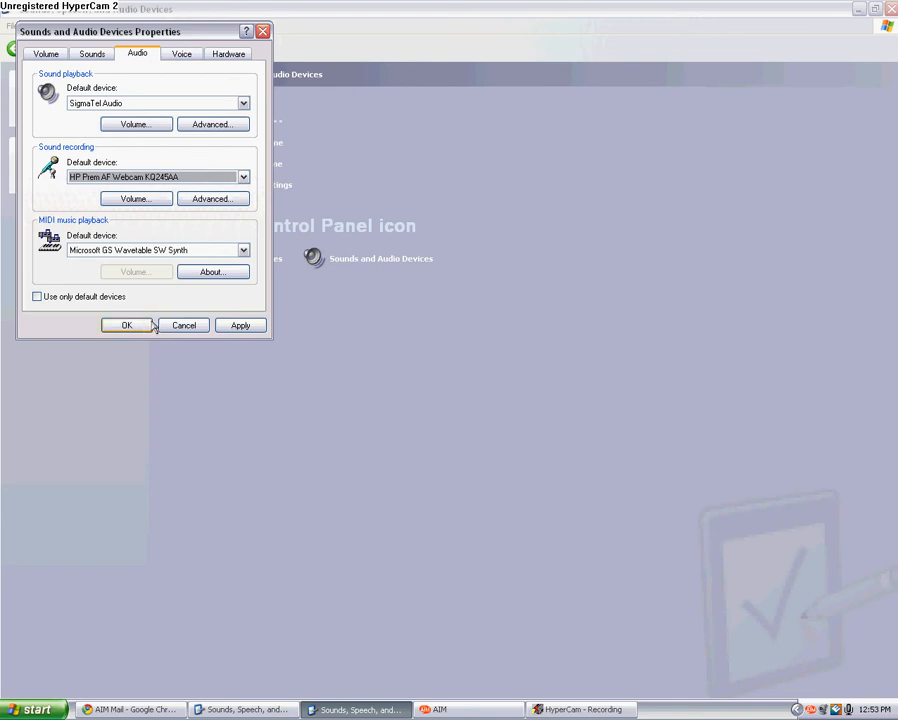
left_click(126, 325)
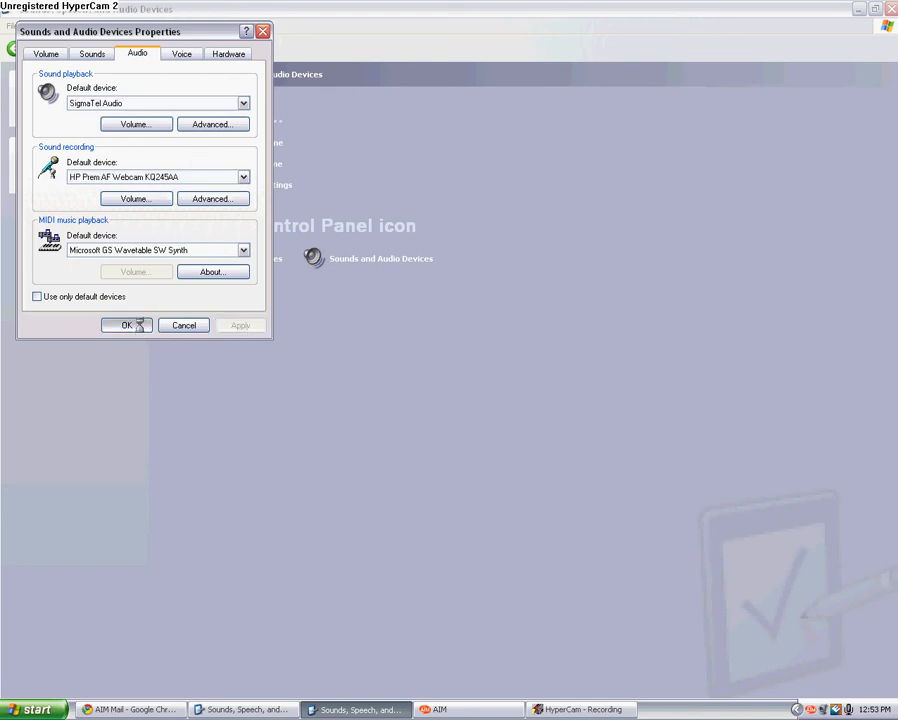
left_click(125, 324)
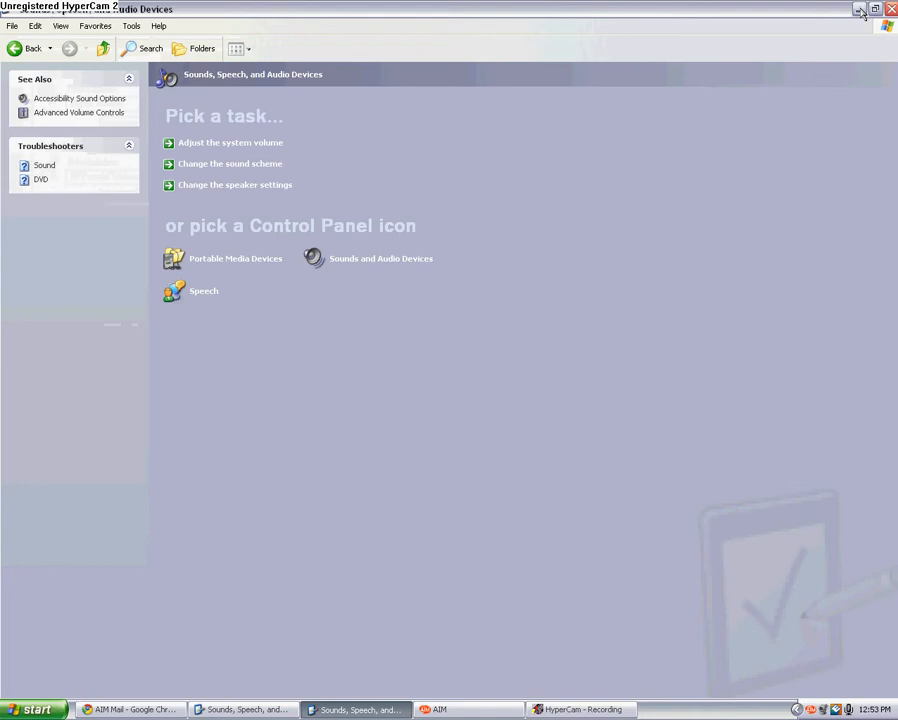
left_click(859, 9)
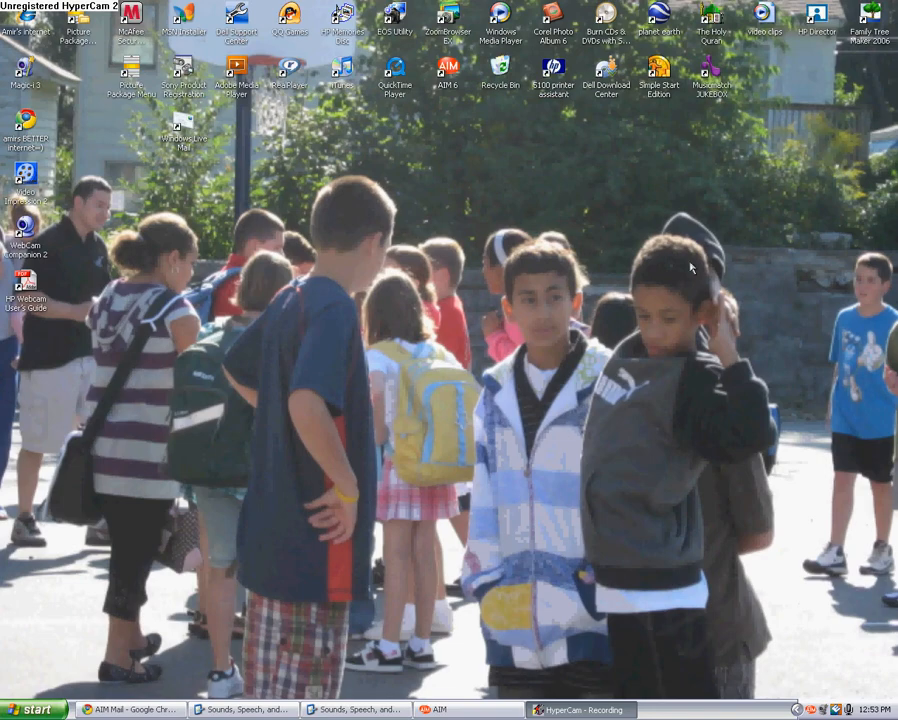
mouse_move(77, 388)
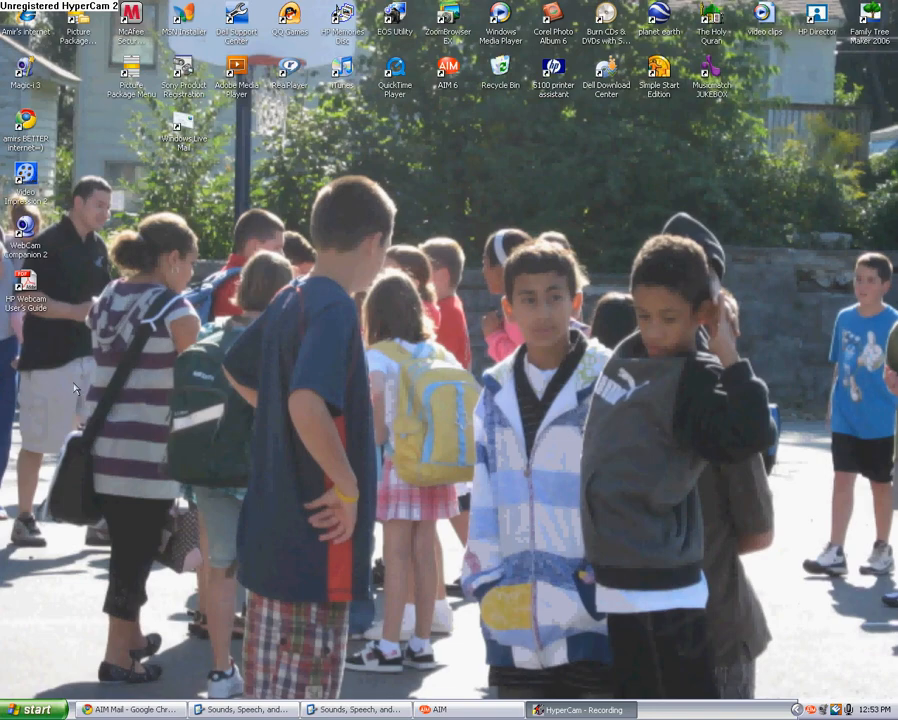
Launch HyperCam 2 from the Start menu
left_click(33, 708)
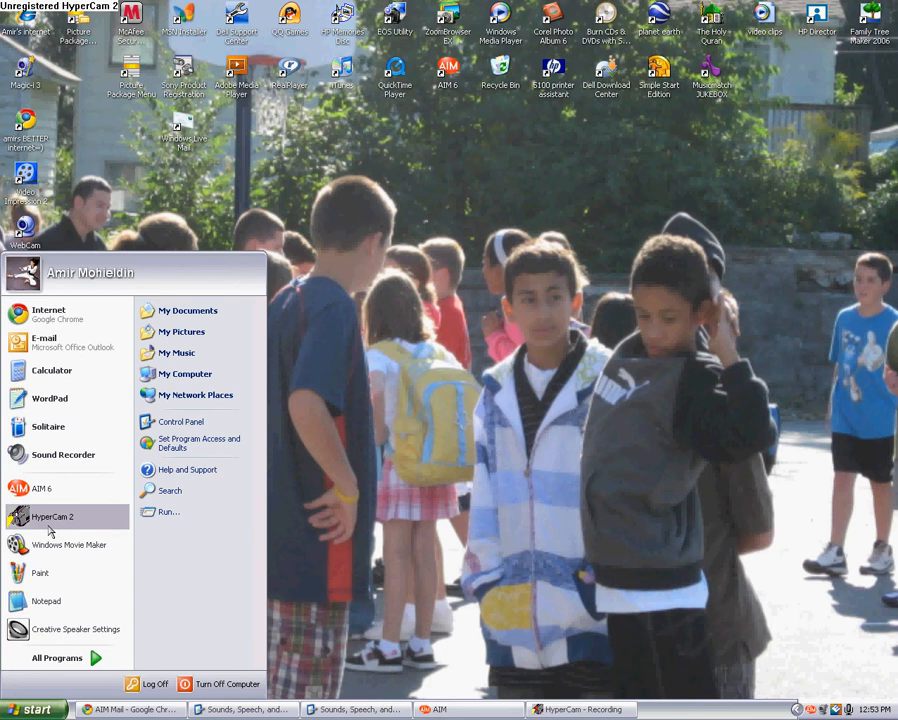
left_click(52, 517)
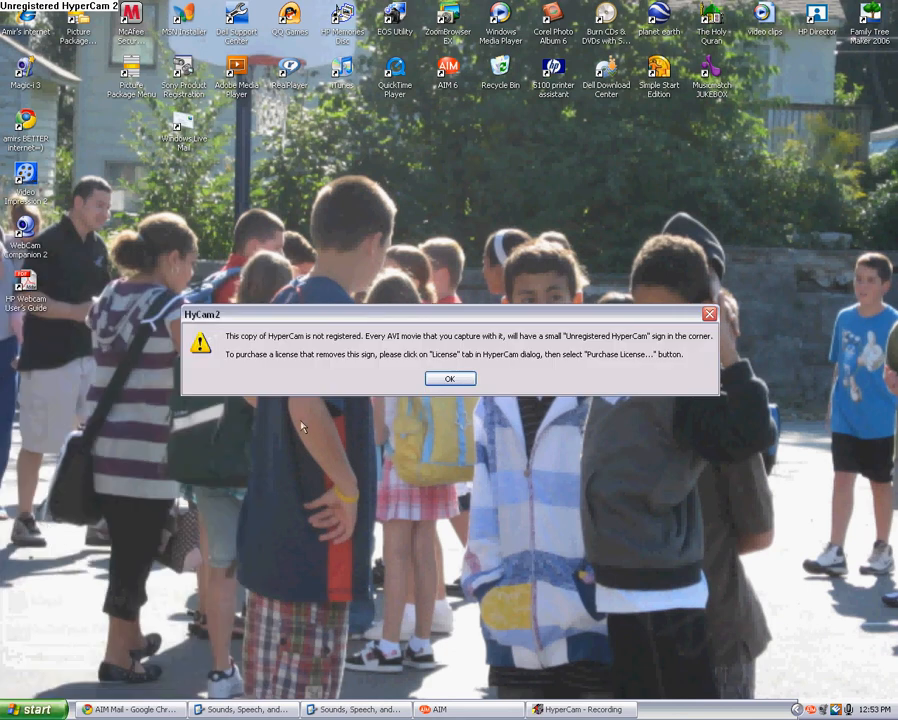
Dismiss the unregistered notice and check Record Sound on the Sound and AVI File tabs
left_click(449, 378)
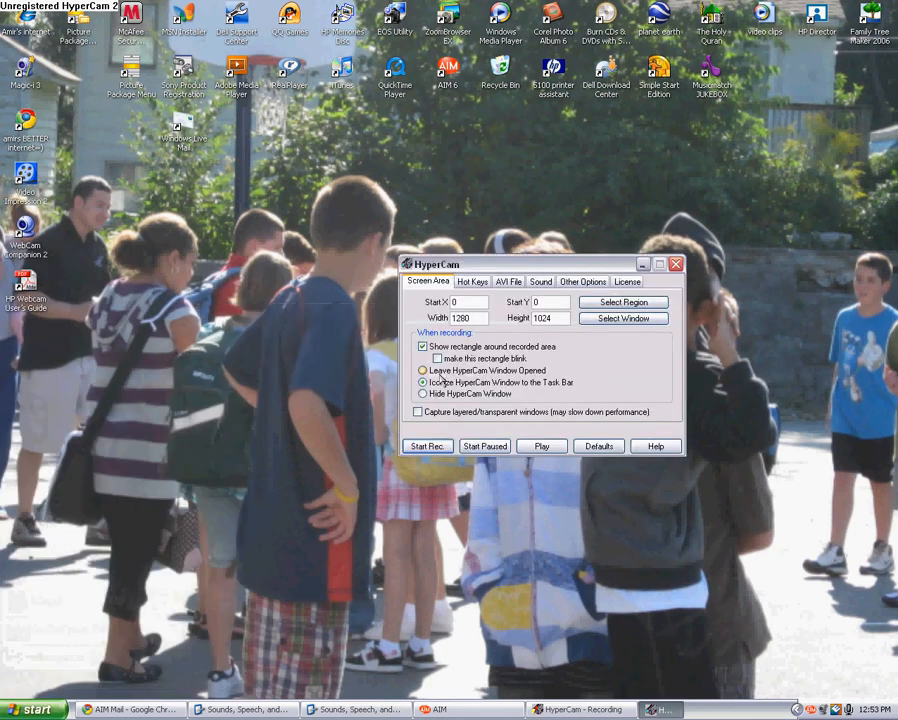
left_click(540, 281)
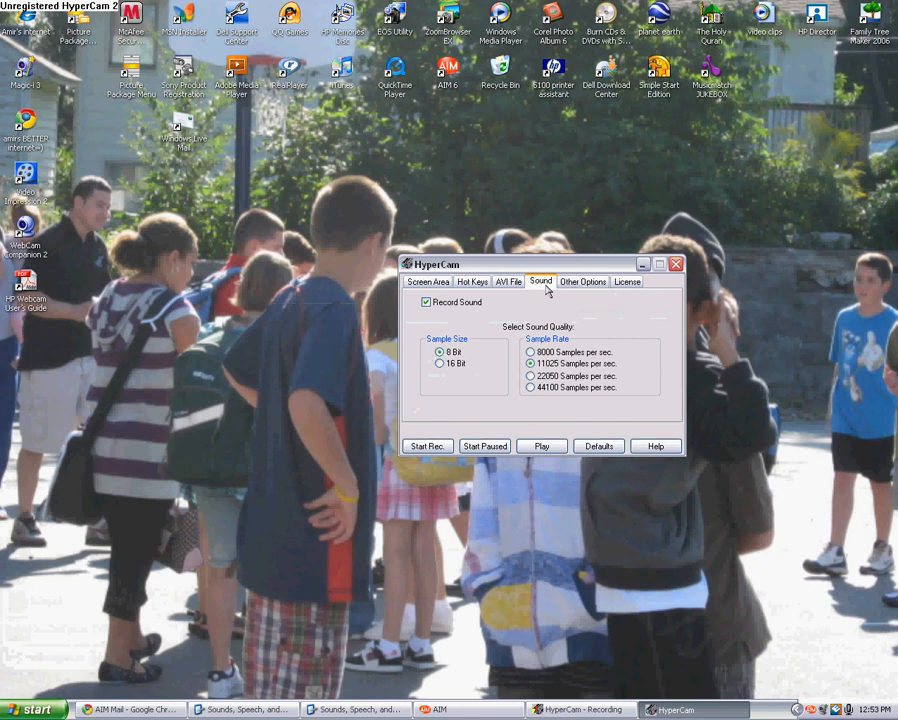
mouse_move(510, 293)
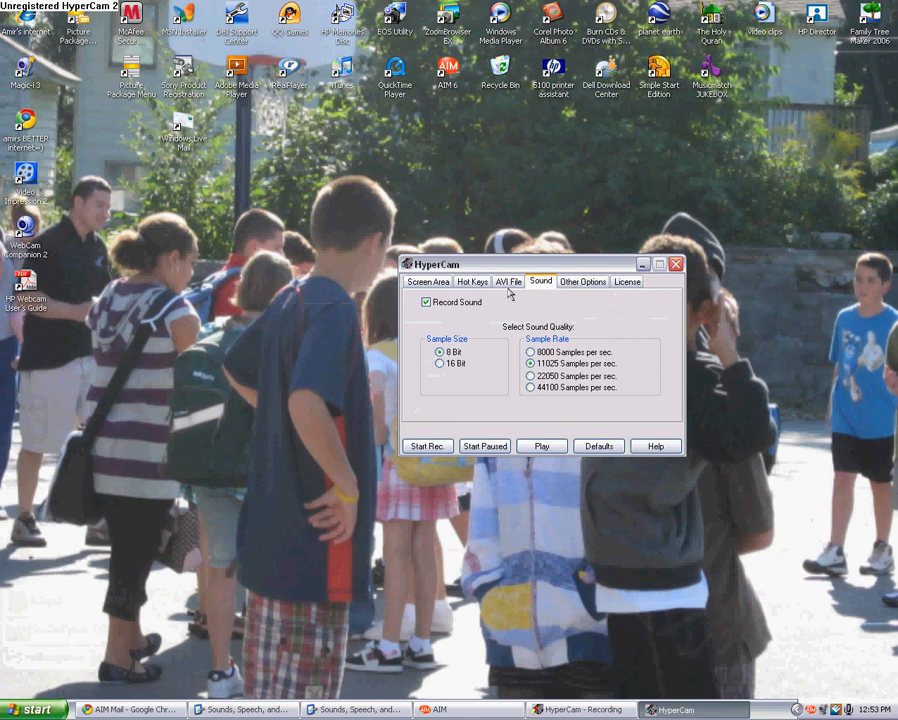
left_click(509, 281)
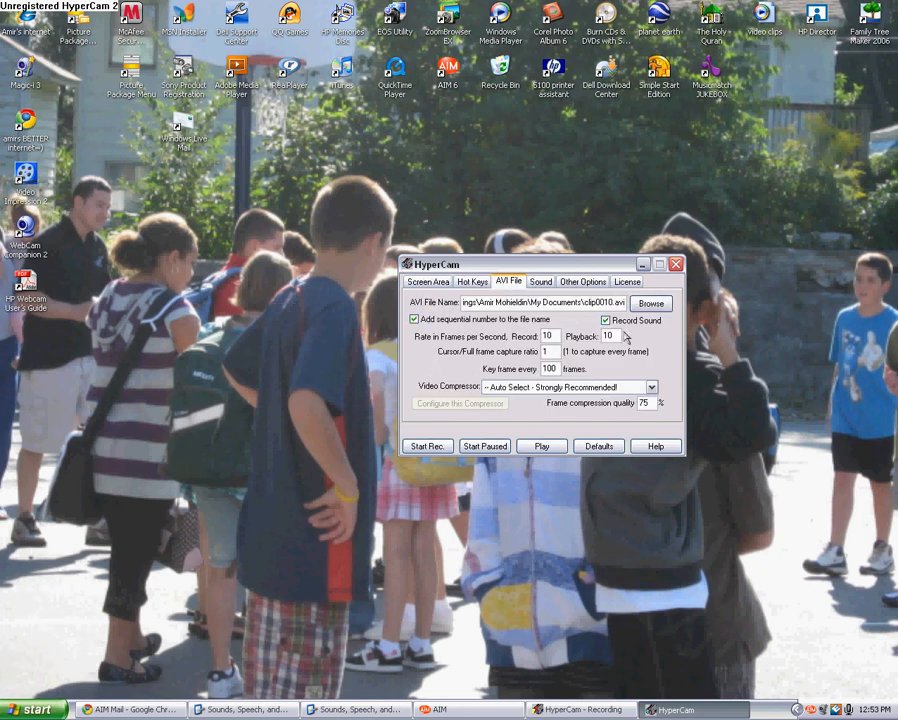